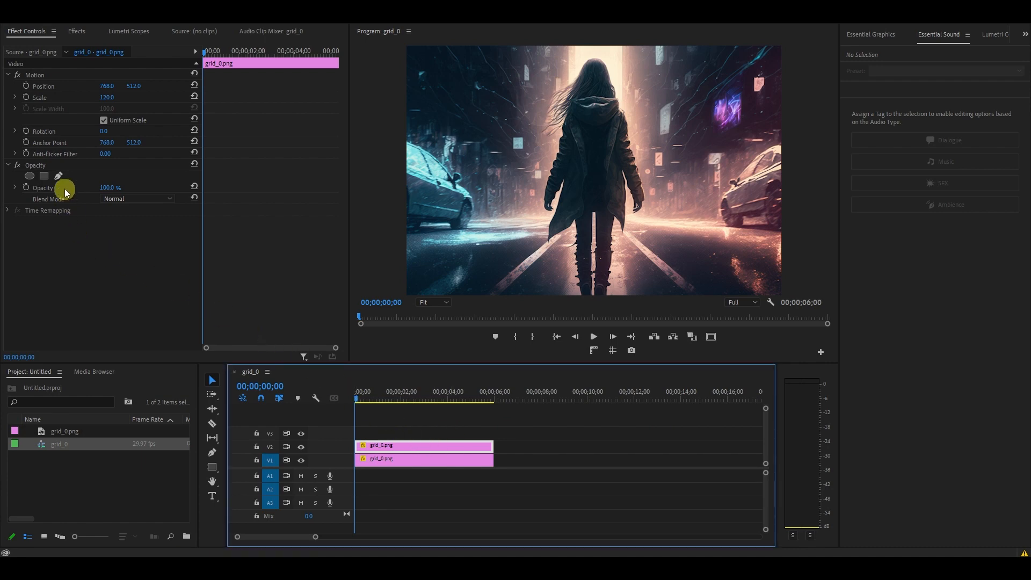
Step: Trace a free-form opacity mask around the walking woman on the top clip
click(58, 178)
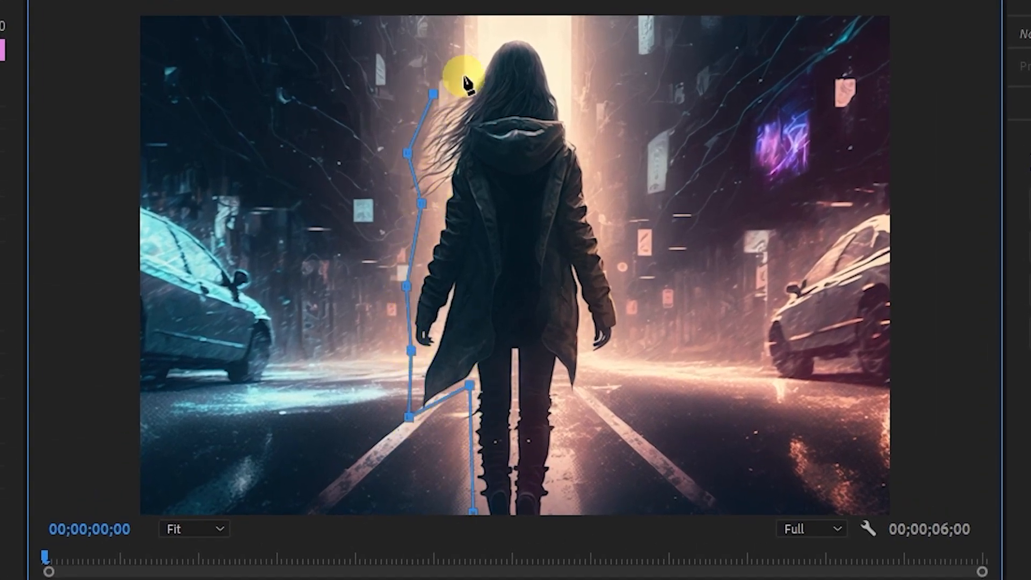
click(625, 318)
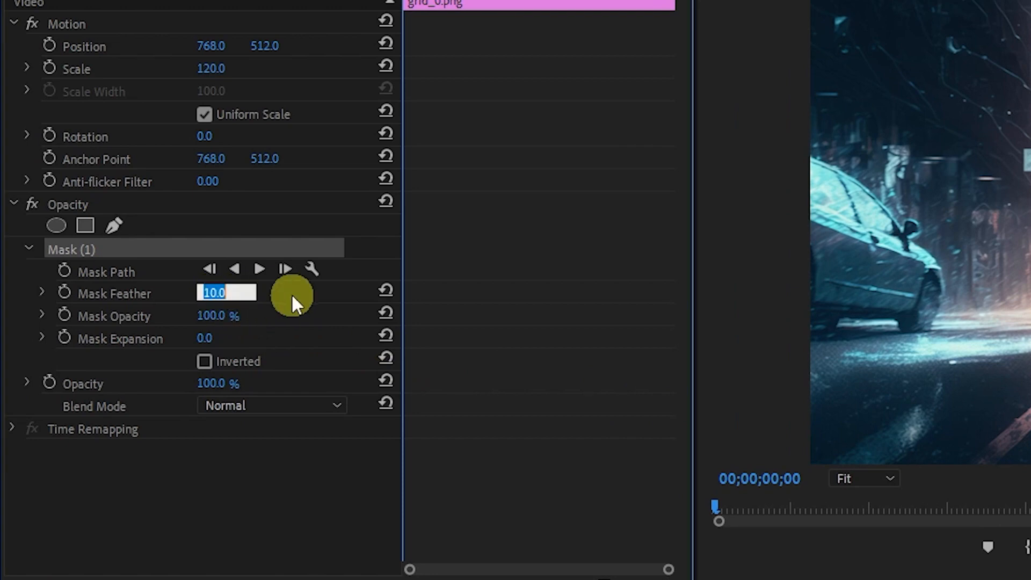
Step: Set Mask (1) feather to 75 to soften the figure's edge
click(226, 315)
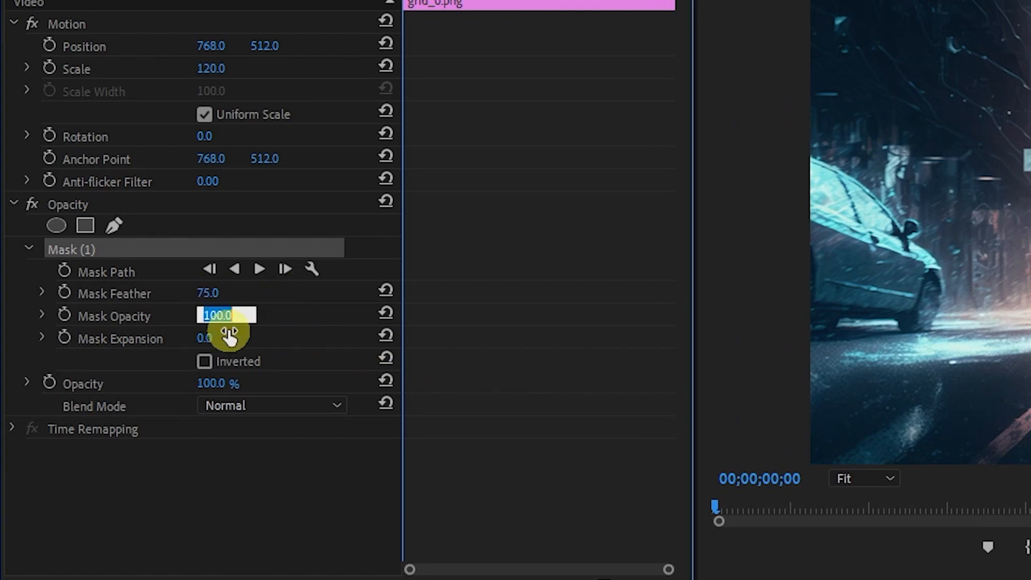
drag(207, 338, 332, 342)
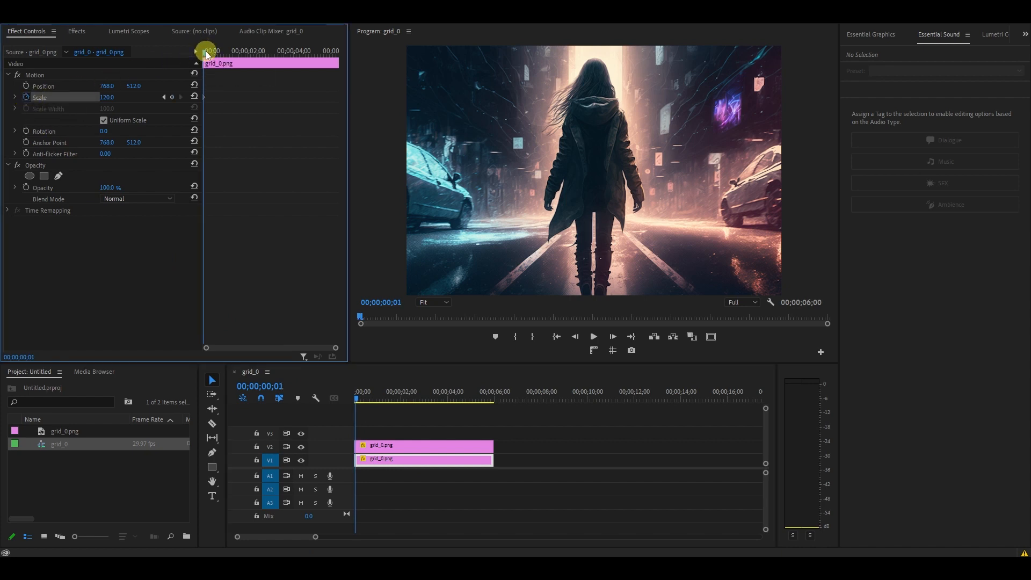
Step: Move the playhead to the background clip's last frame at 5:29 for the scale animation
drag(207, 59, 340, 59)
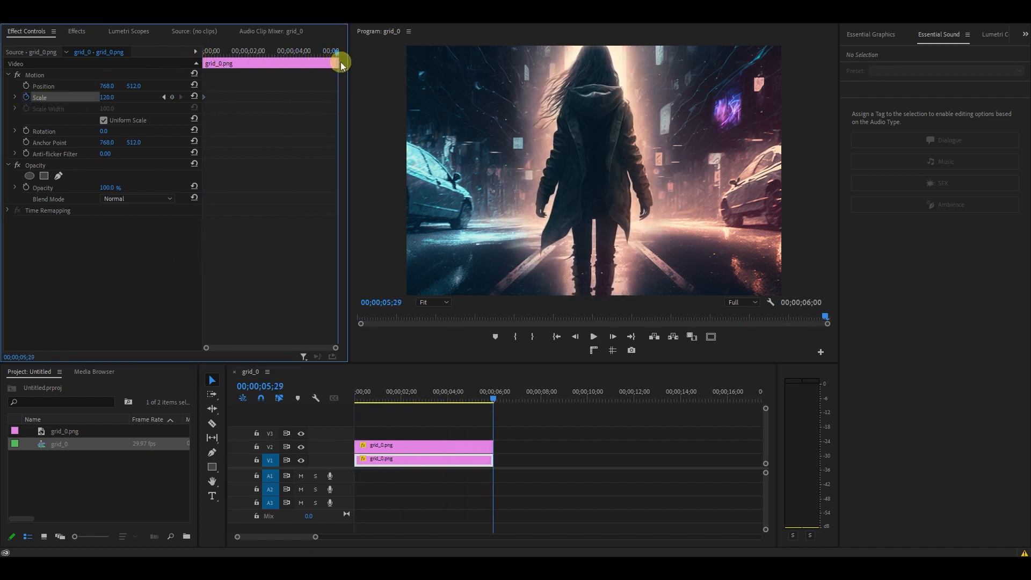